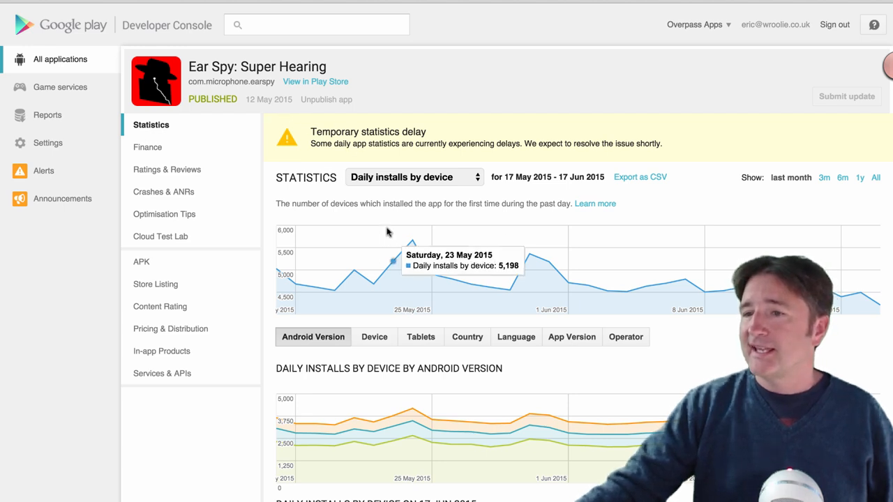
mouse_move(489, 288)
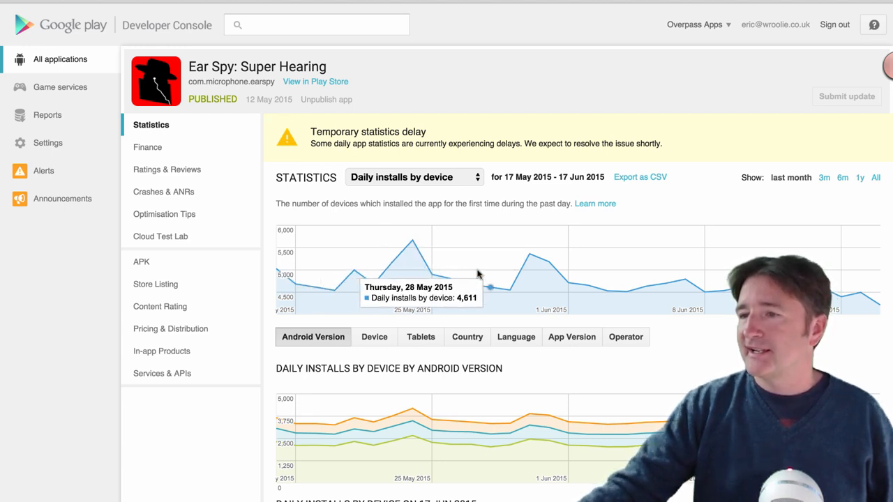
mouse_move(530, 255)
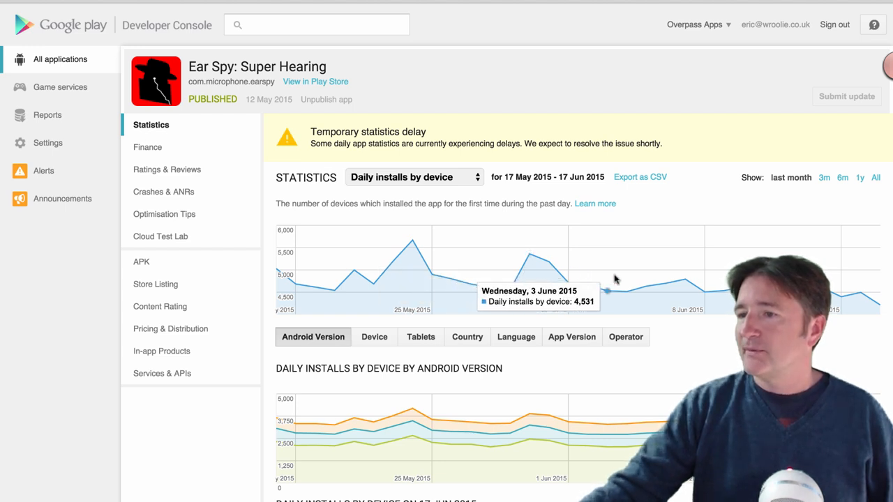
mouse_move(530, 254)
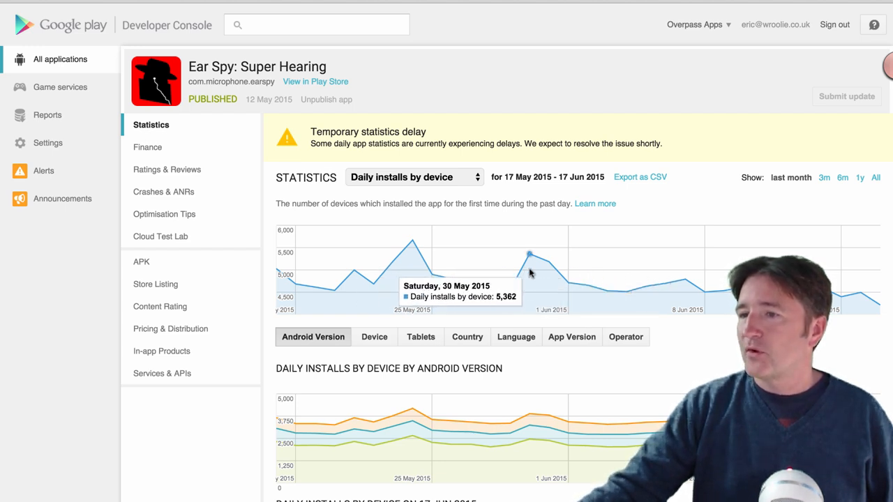
mouse_move(694, 282)
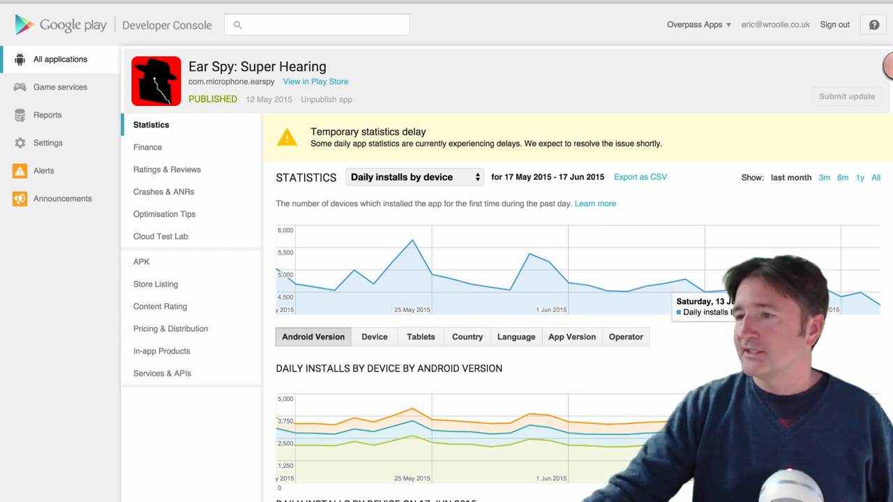
mouse_move(431, 274)
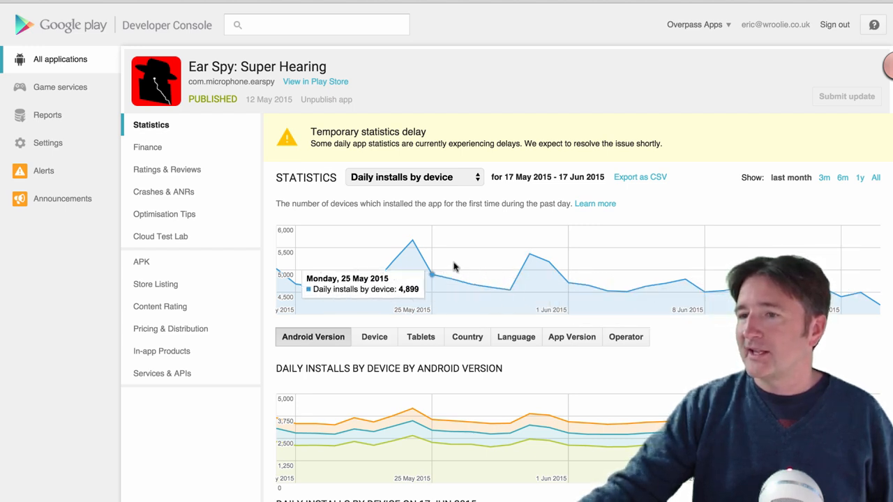
mouse_move(412, 265)
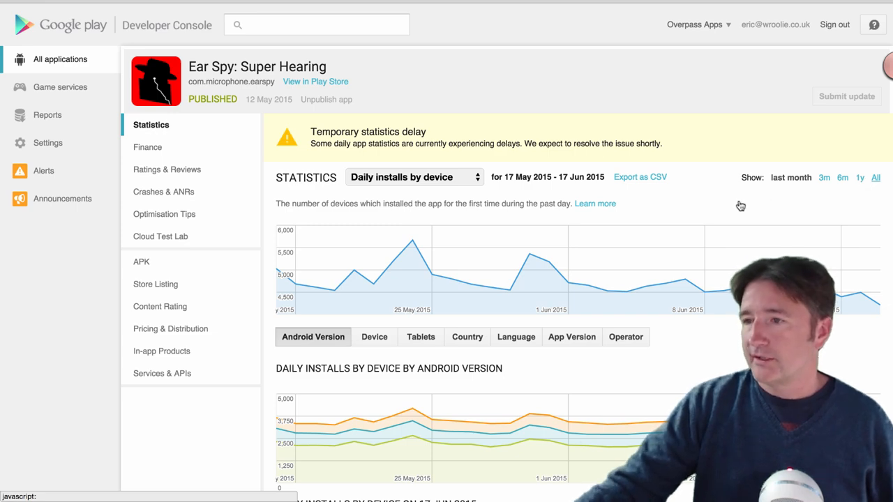
Step: Switch Ear Spy's daily installs chart to the All range, September 2012 to June 2015
left_click(875, 177)
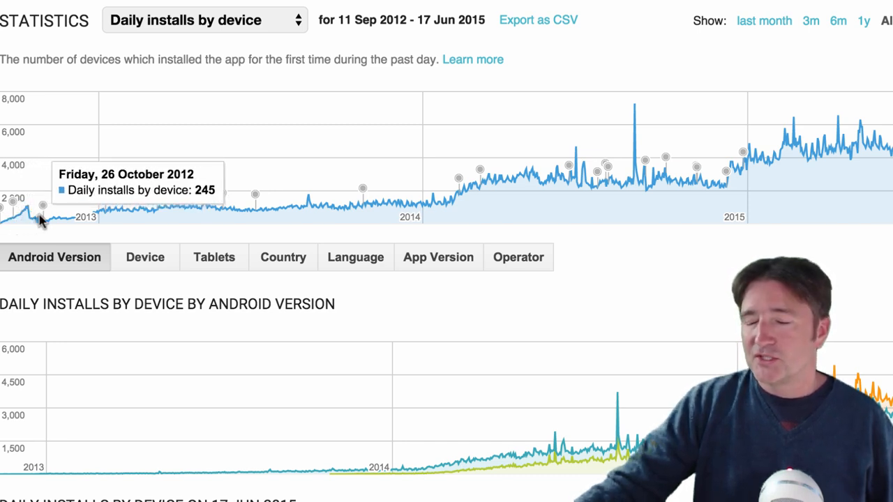
mouse_move(104, 212)
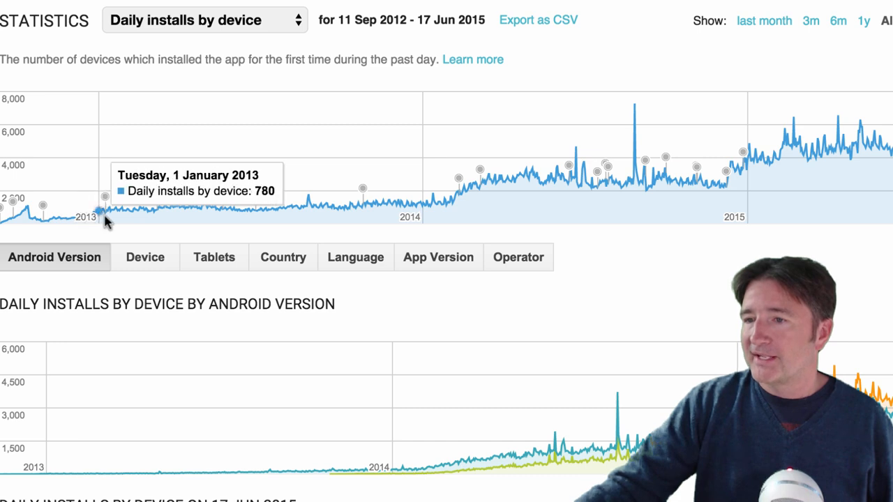
mouse_move(476, 194)
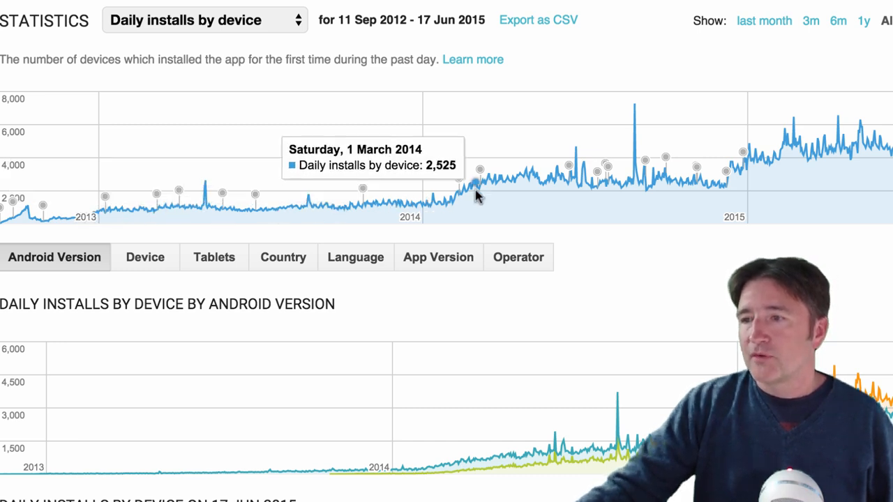
mouse_move(624, 194)
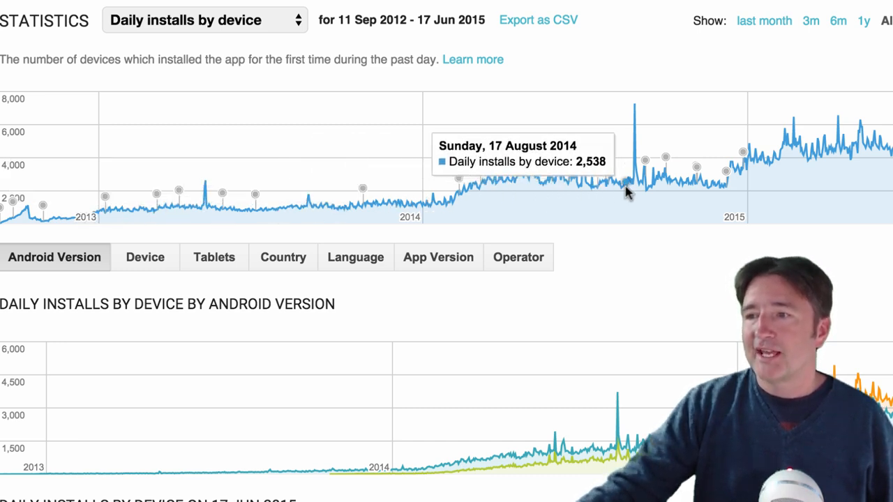
mouse_move(631, 180)
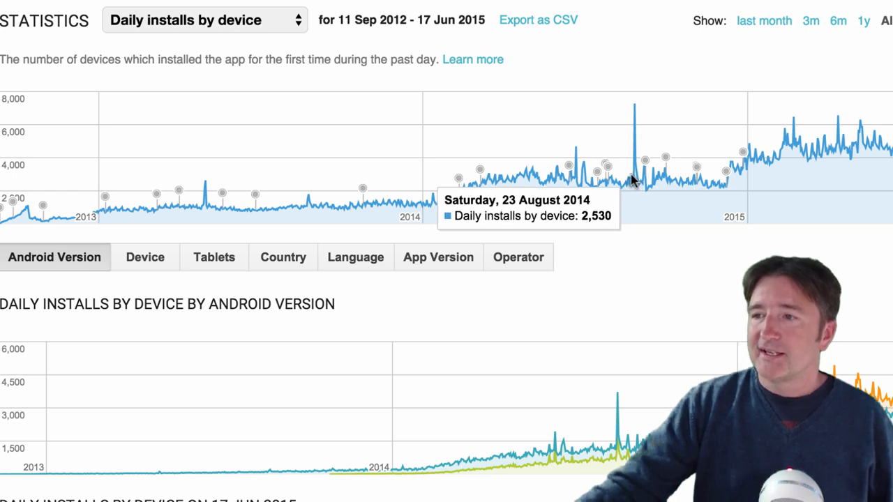
mouse_move(656, 173)
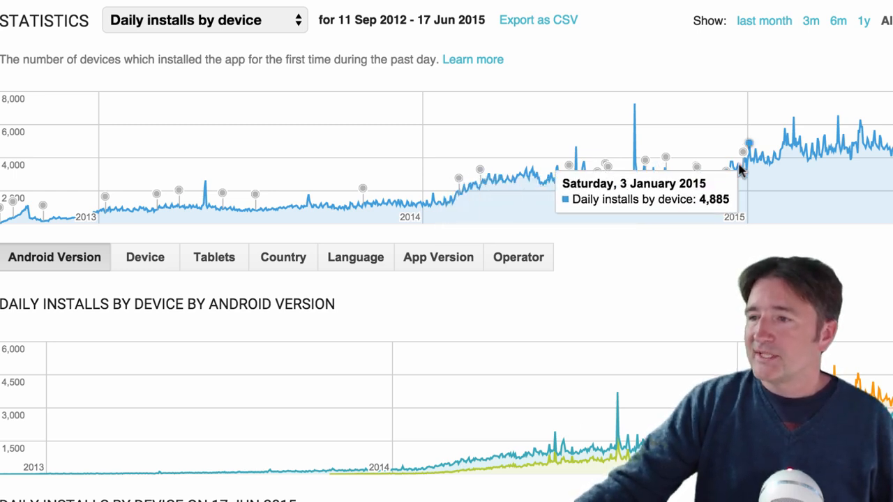
mouse_move(820, 137)
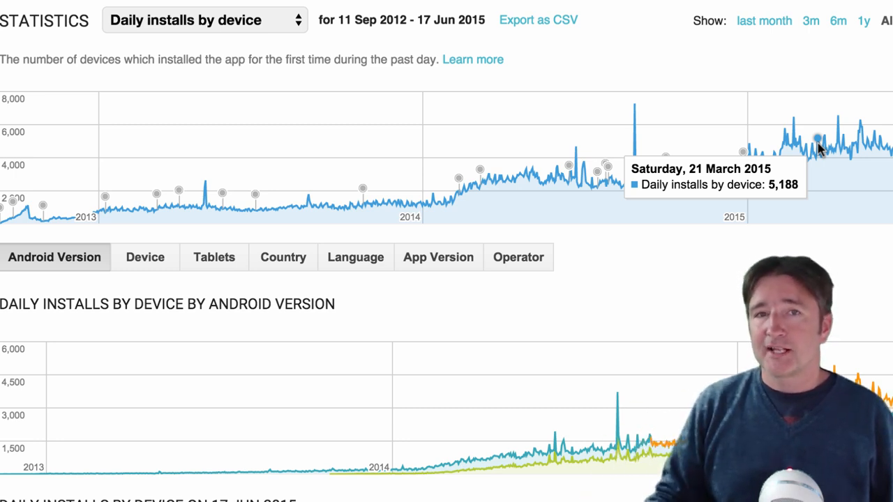
mouse_move(816, 147)
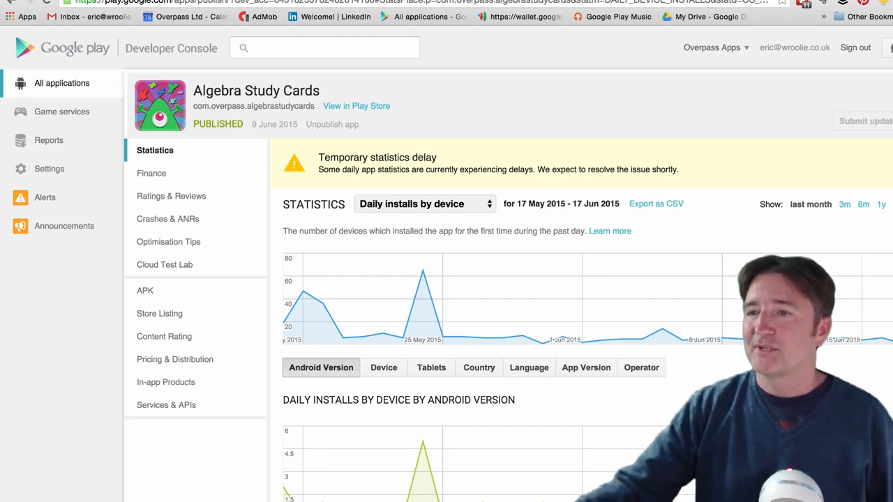
Step: Scroll through Algebra Study Cards' daily installs for 17 May–17 June 2015
scroll("down", 3)
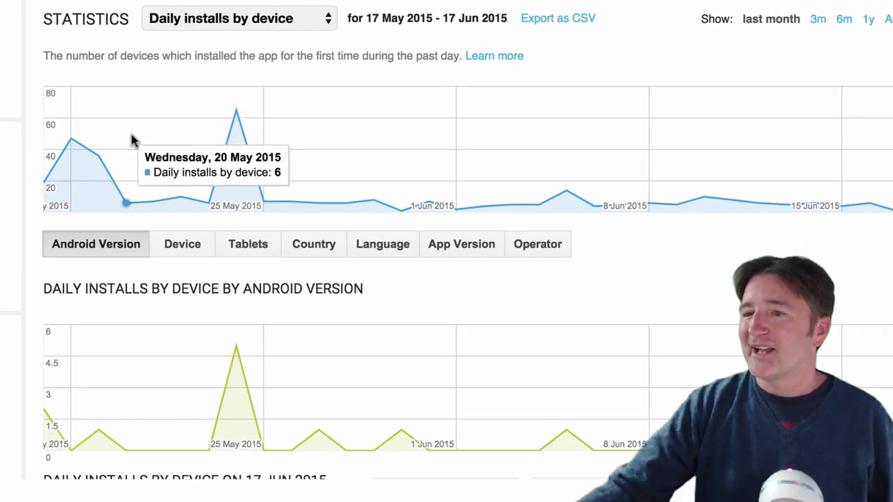
mouse_move(212, 171)
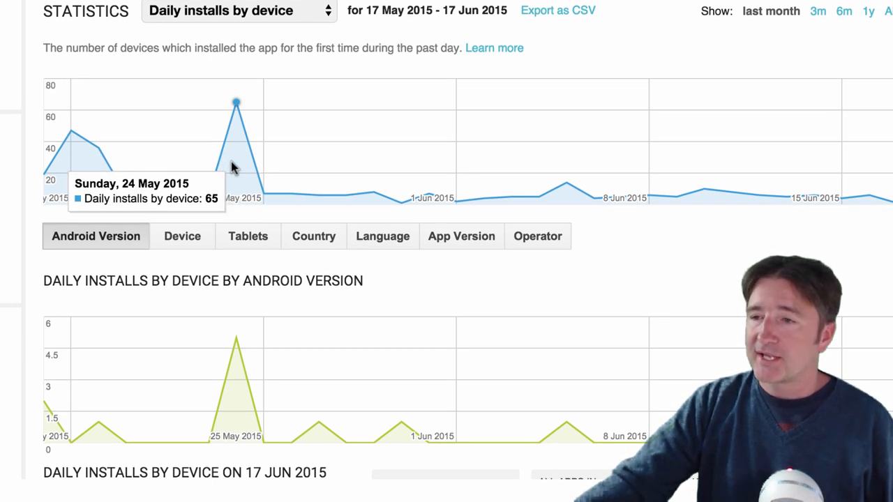
mouse_move(301, 190)
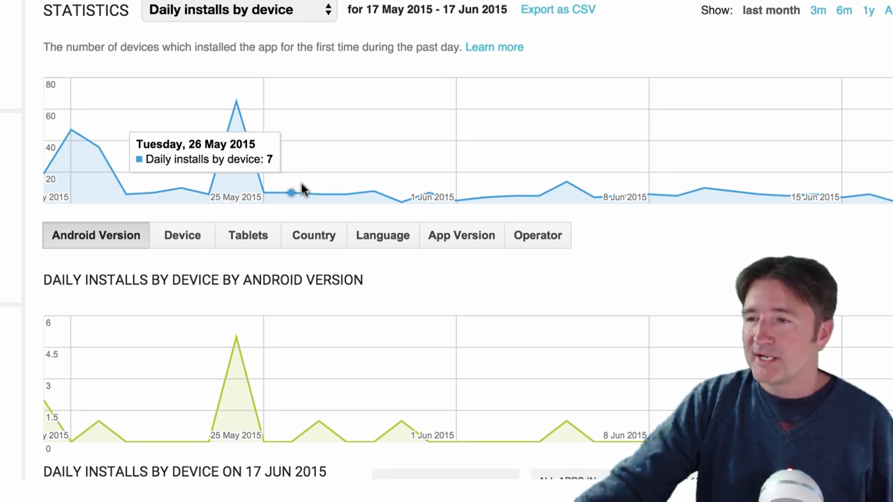
mouse_move(477, 195)
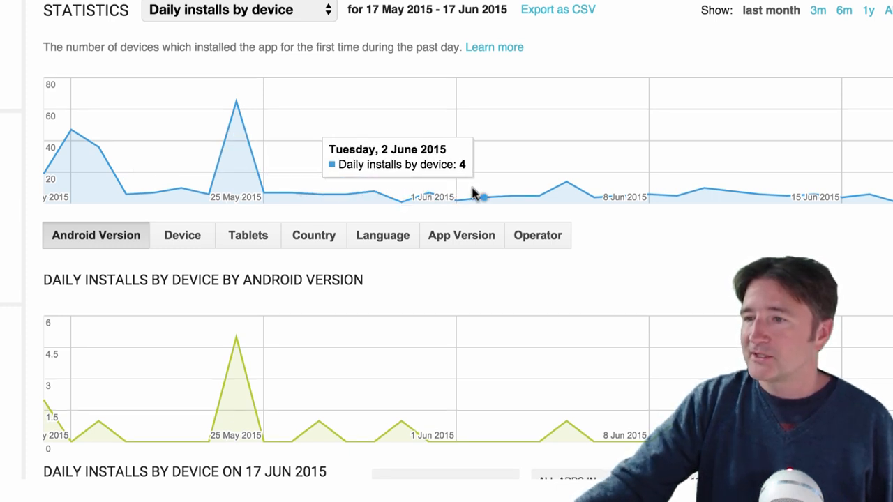
mouse_move(675, 195)
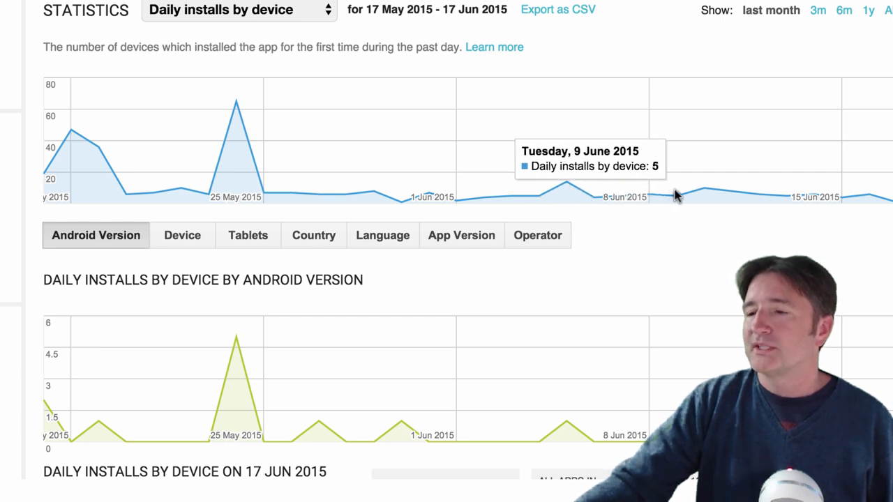
mouse_move(756, 195)
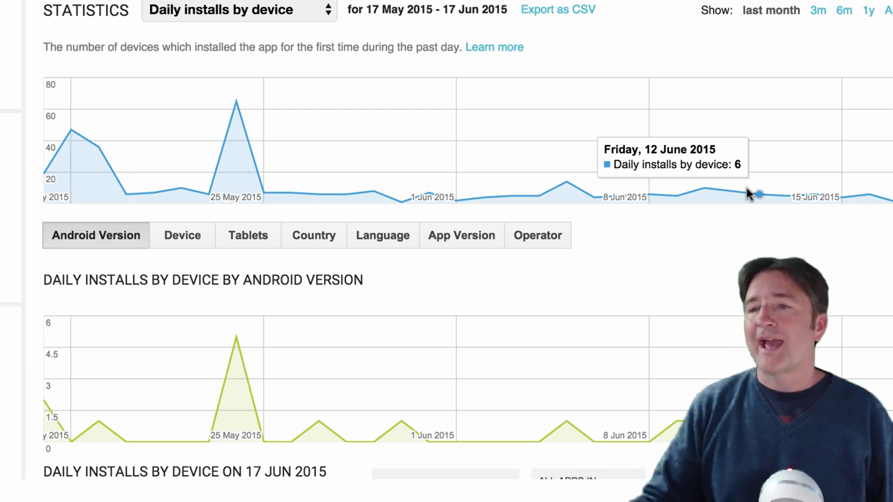
mouse_move(236, 104)
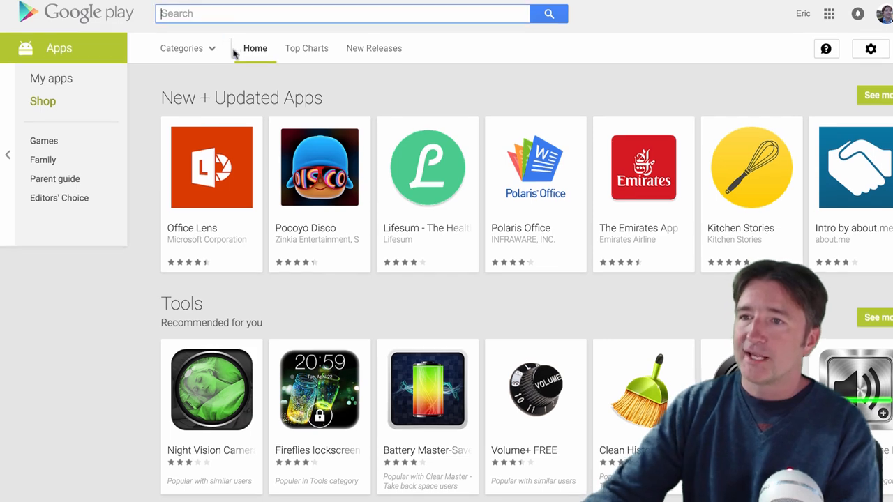
Step: Search Google Play apps for 'eavesdrop', replacing the earlier 'spy' query
type("spy")
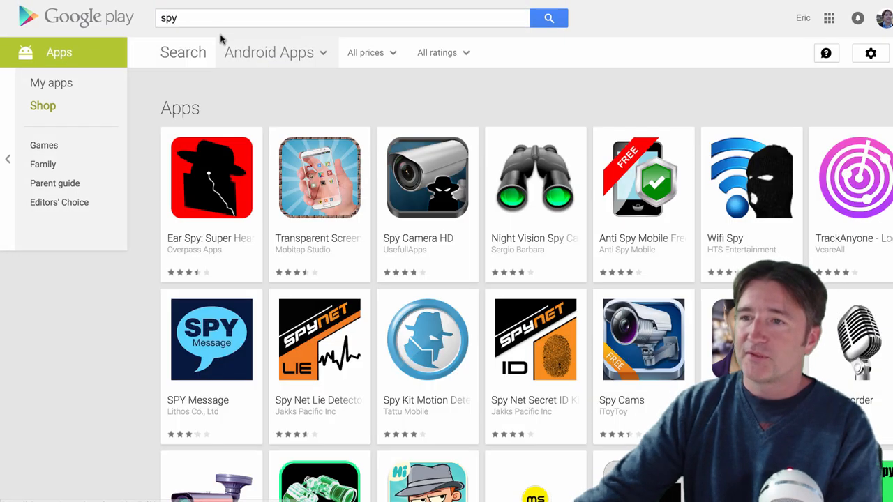
type("esa")
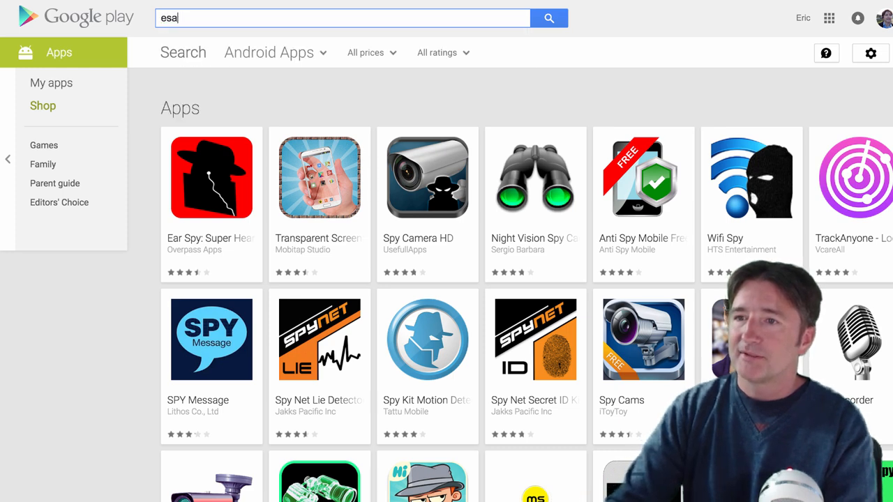
type("eavesdrop")
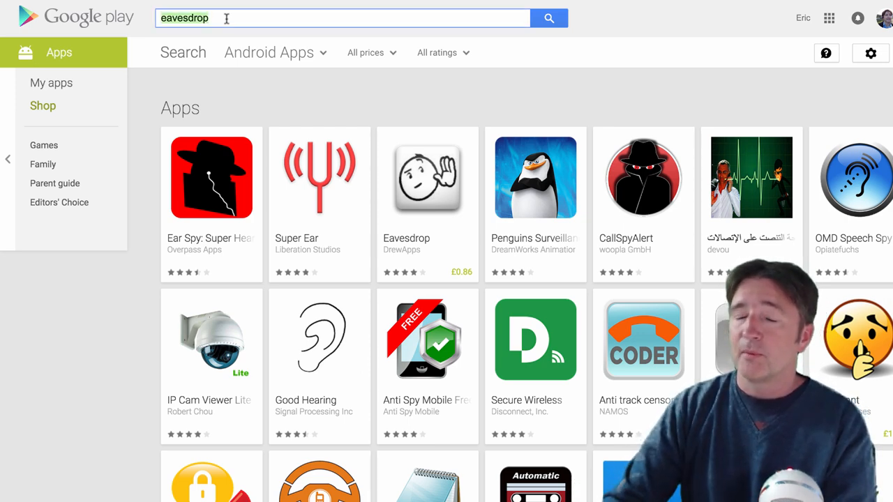
Step: Search Google Play for 'learn mandarin' and scroll through the Chinese-learning app results
type("learn mand")
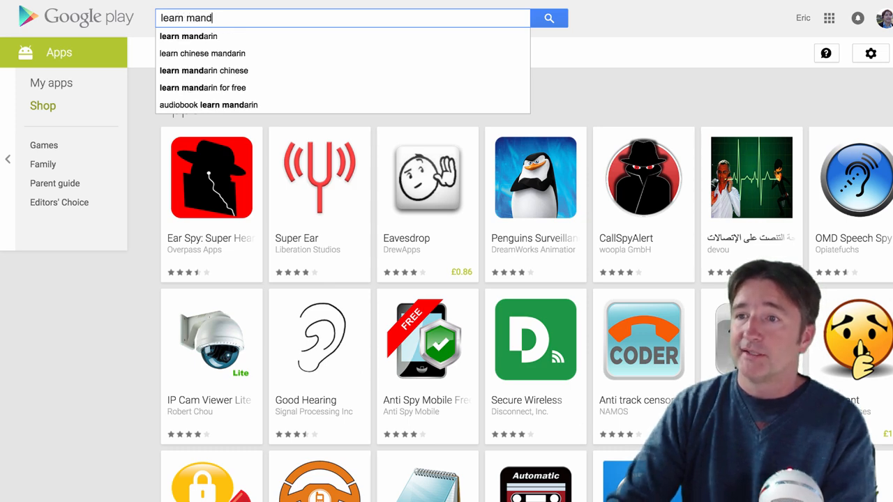
type("arin")
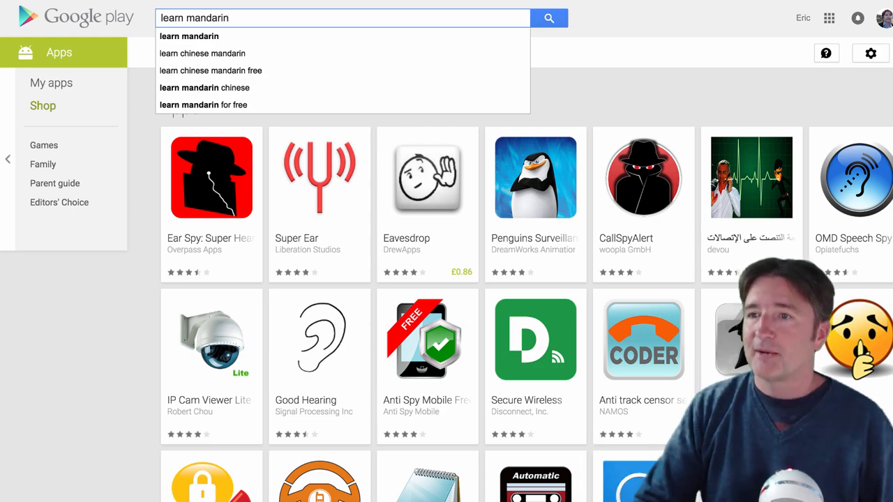
left_click(549, 17)
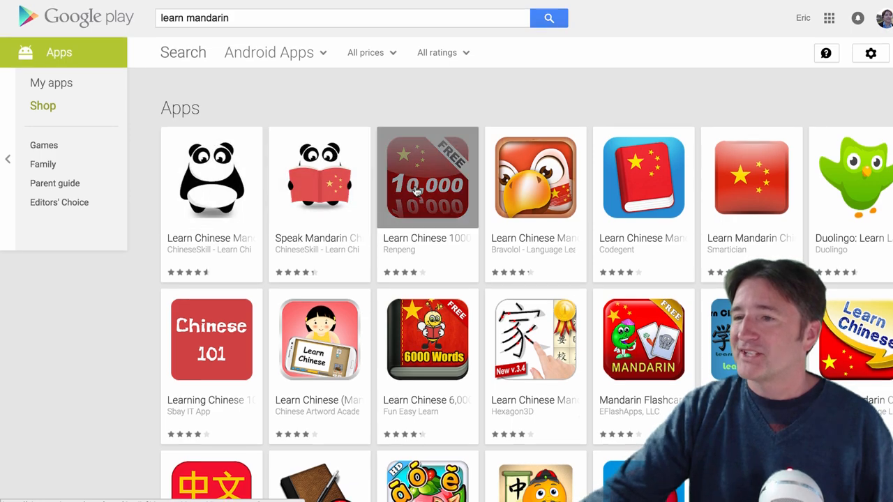
scroll("down", 3)
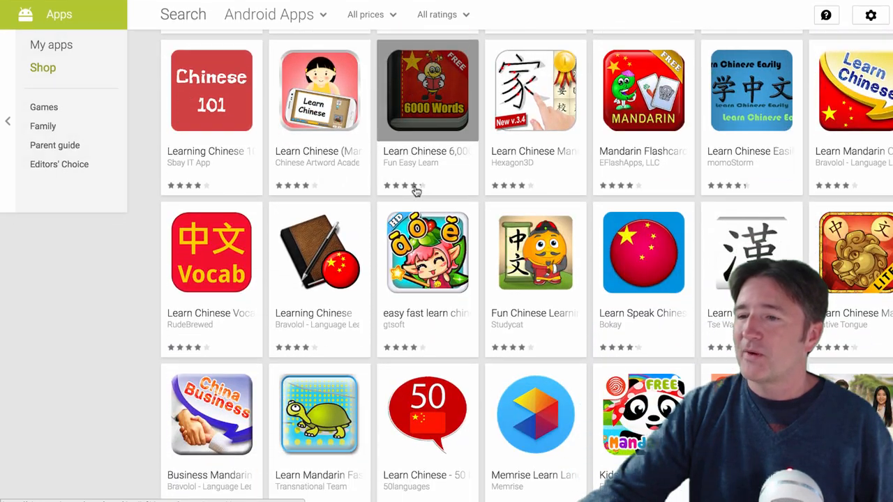
scroll("down", 3)
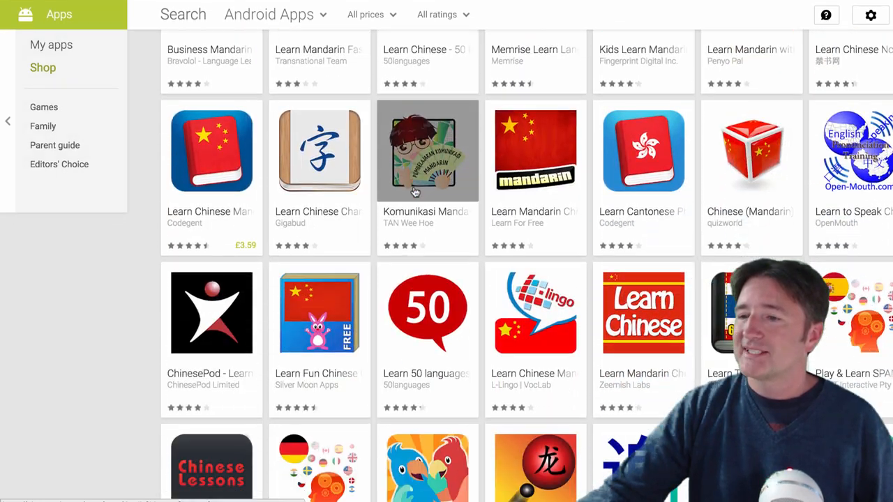
scroll("down", 3)
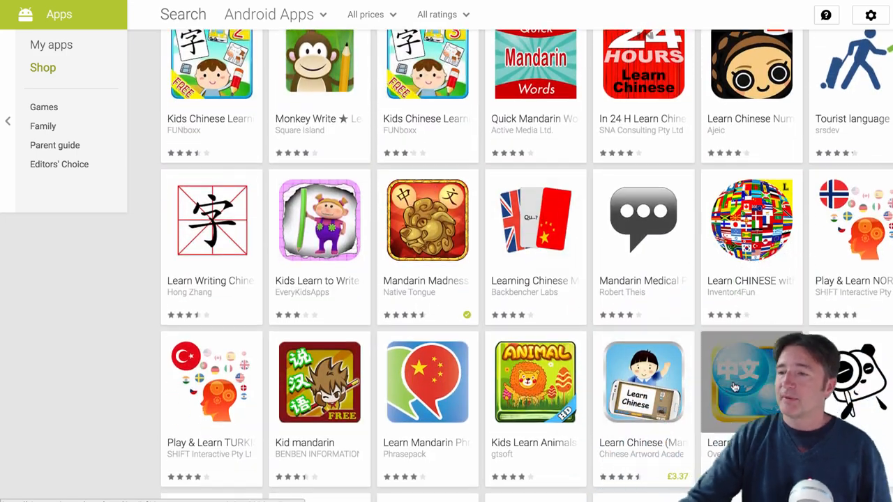
scroll("down", 3)
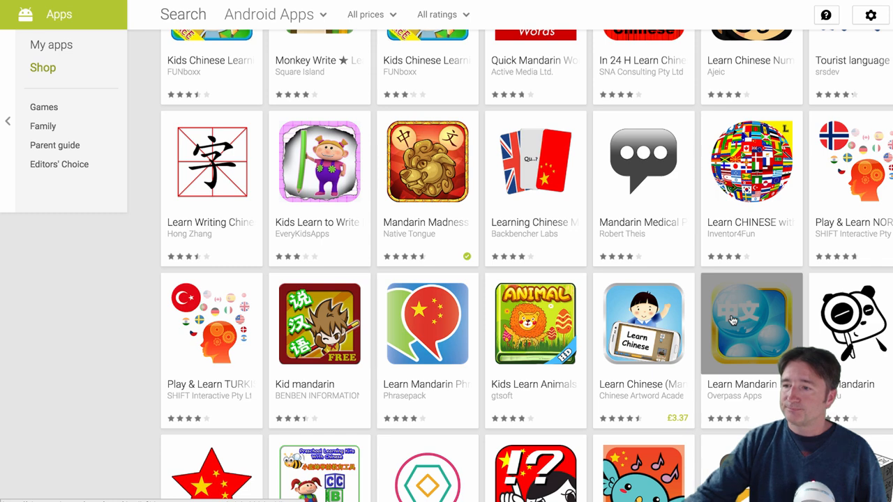
scroll("down", 3)
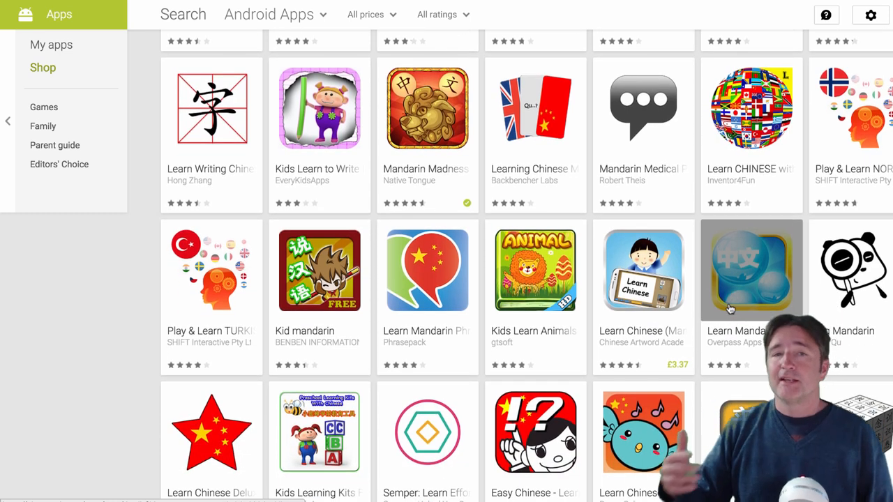
scroll("up", 3)
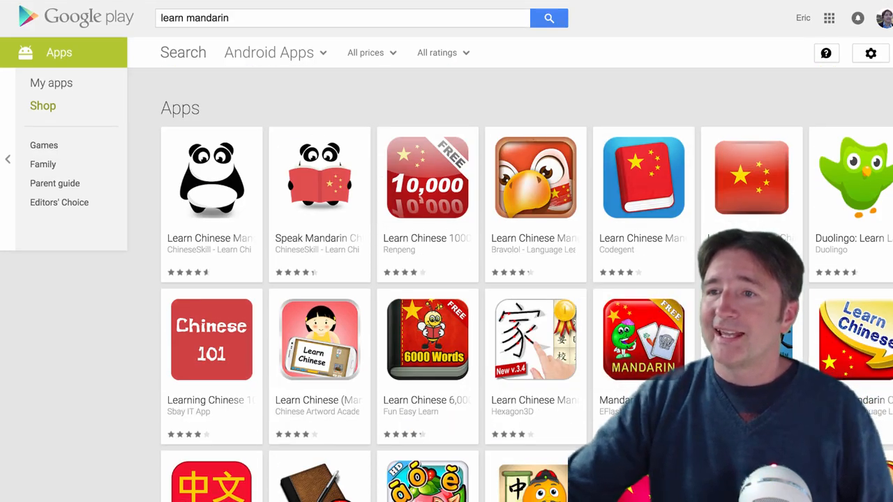
Step: Search for 'learn swahili' and scroll past the Swahili dictionary, translator and learning apps
type("learn swahili")
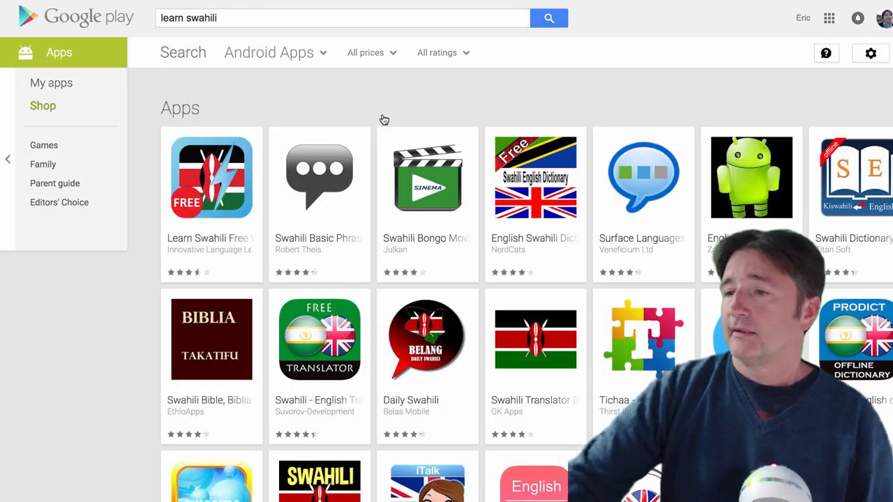
scroll("down", 3)
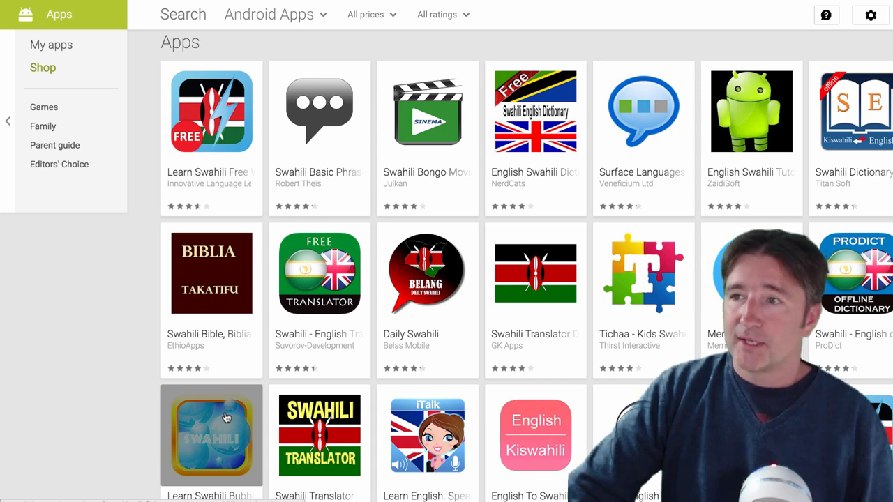
mouse_move(216, 413)
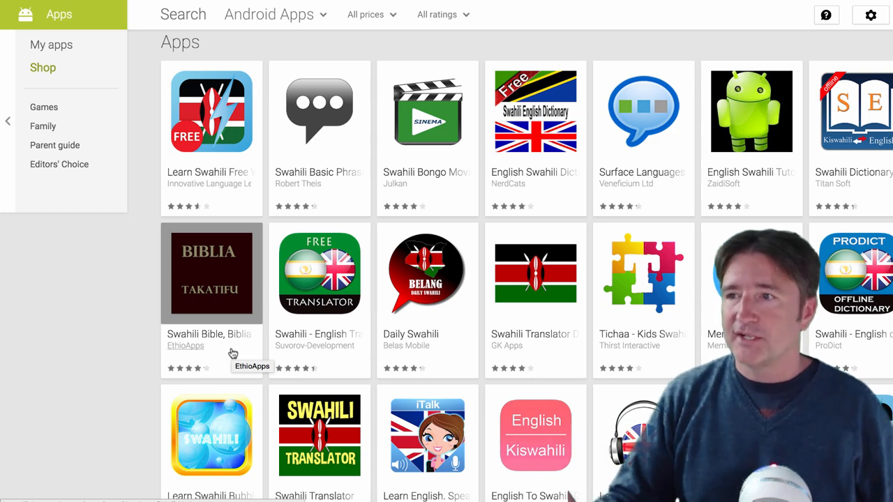
scroll("down", 3)
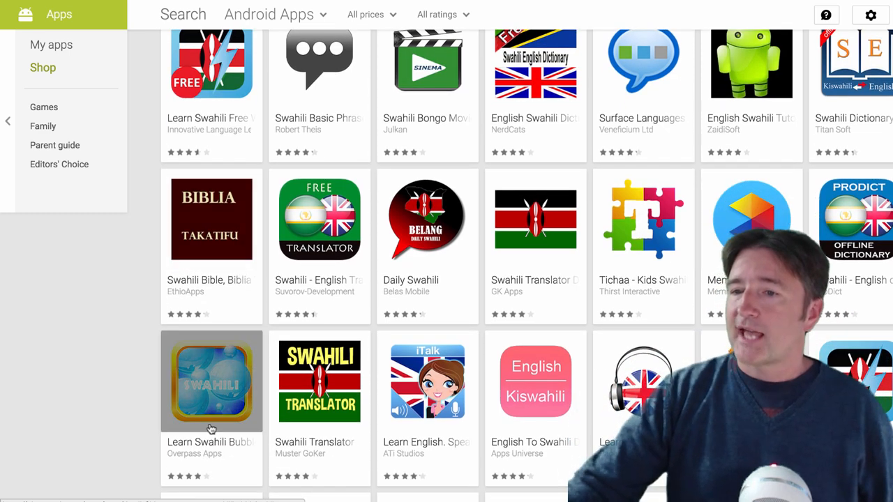
scroll("down", 3)
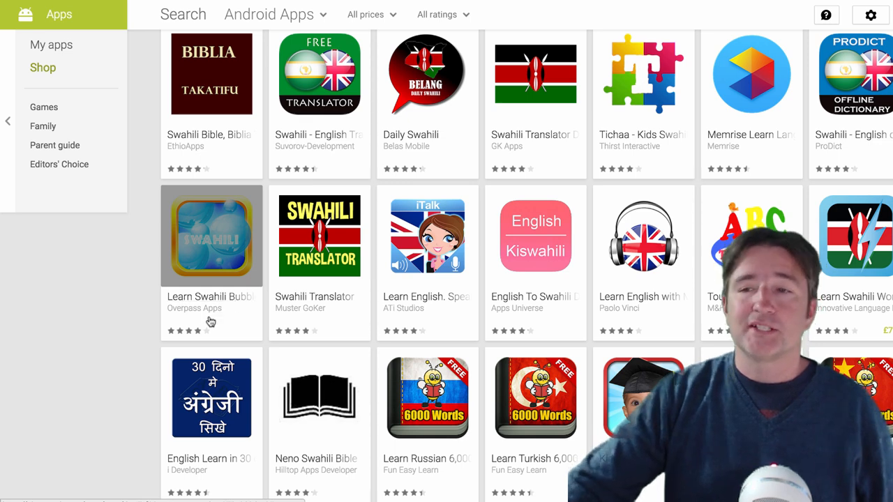
mouse_move(241, 300)
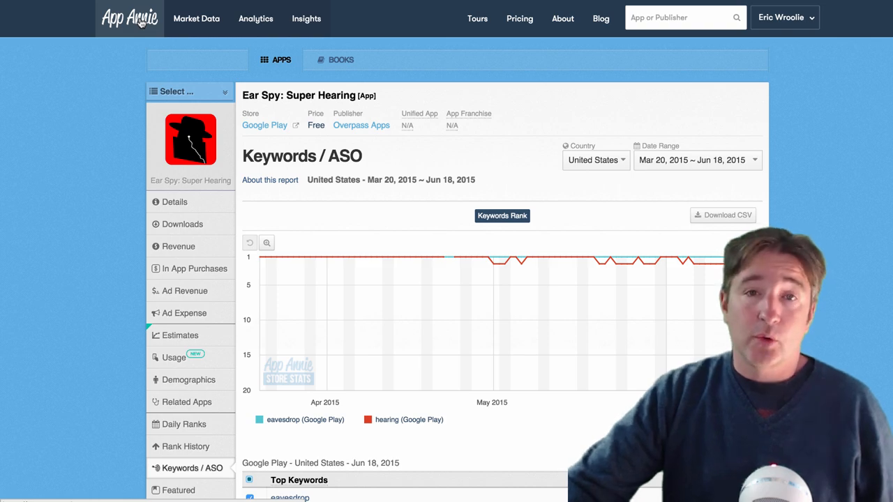
Step: Tick 'spy' in Ear Spy's Top Keywords table to chart it beside eavesdrop and hearing
scroll("down", 3)
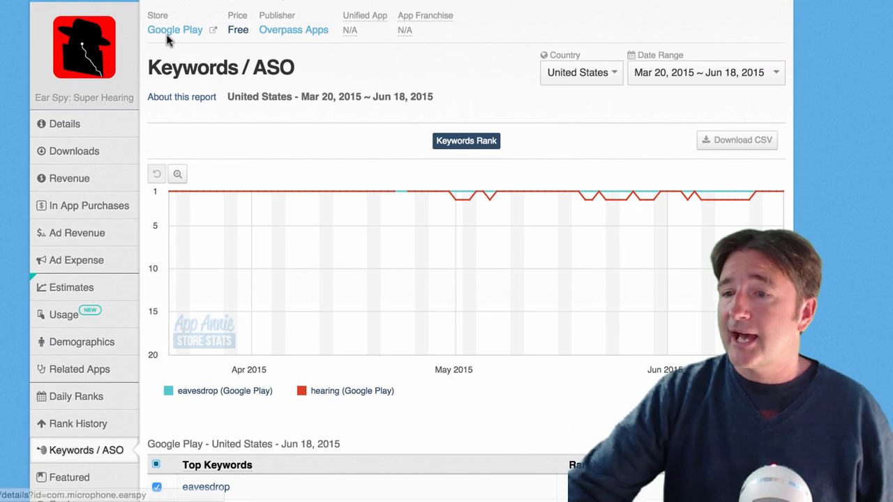
scroll("down", 3)
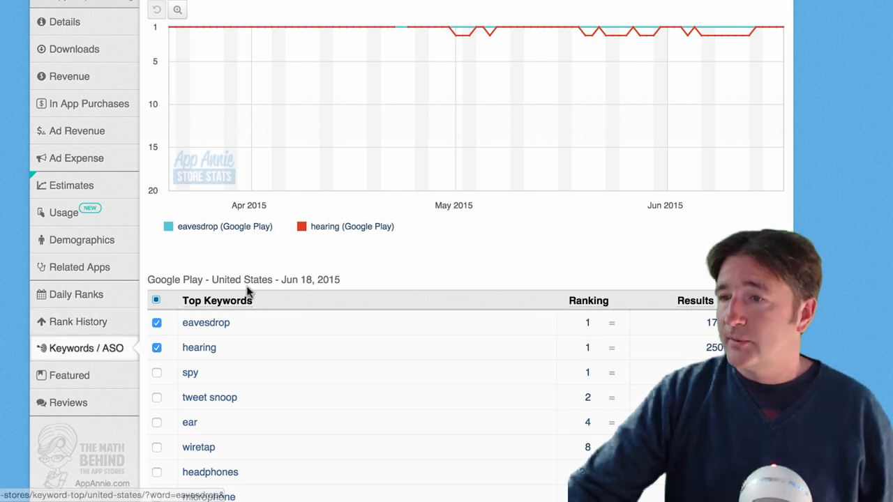
scroll("down", 3)
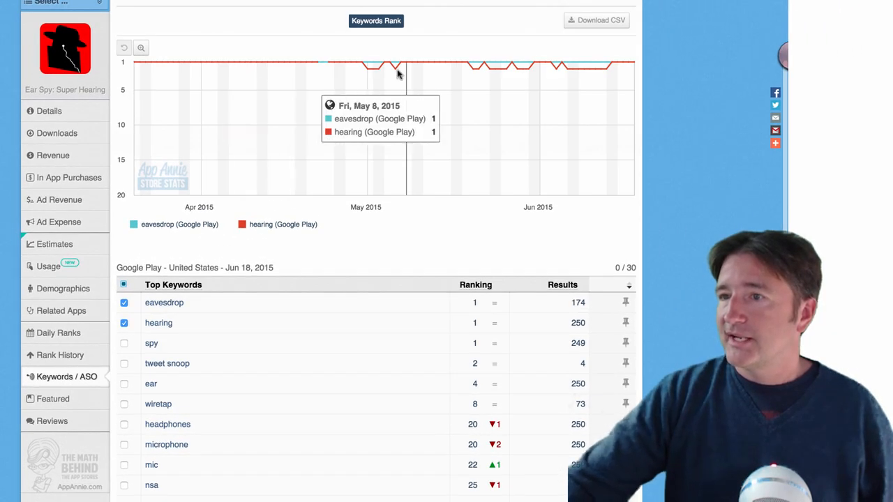
mouse_move(151, 343)
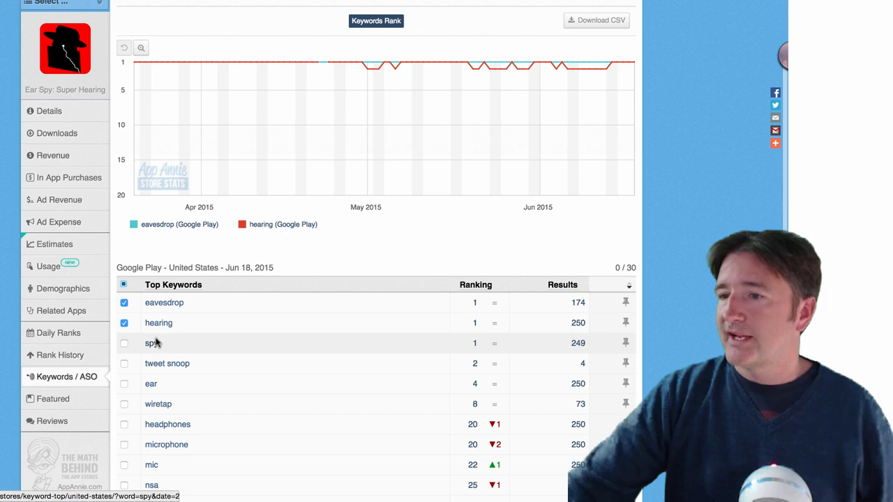
left_click(124, 342)
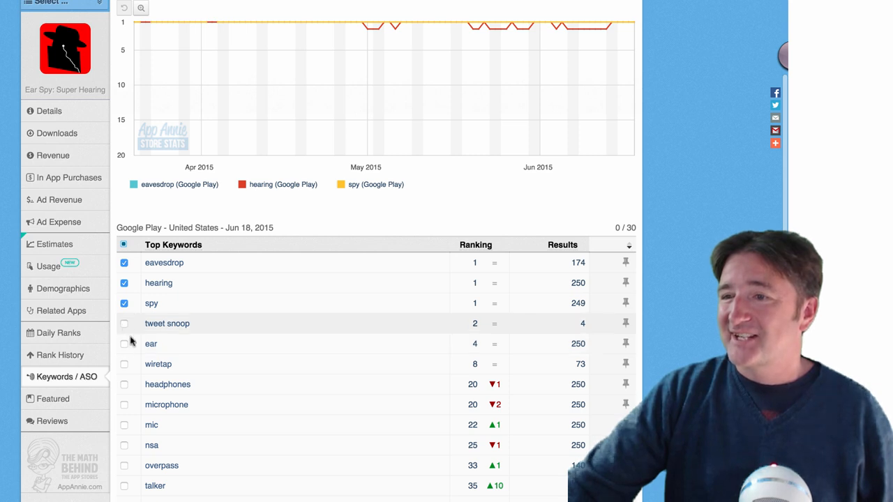
mouse_move(523, 33)
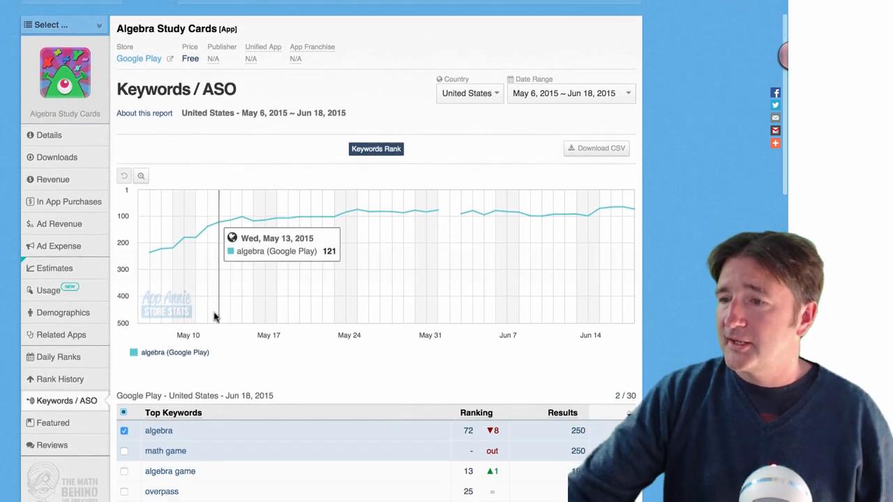
Step: Chart the 'algebra game' keyword (rank 13) beside 'algebra' (rank 72)
scroll("down", 3)
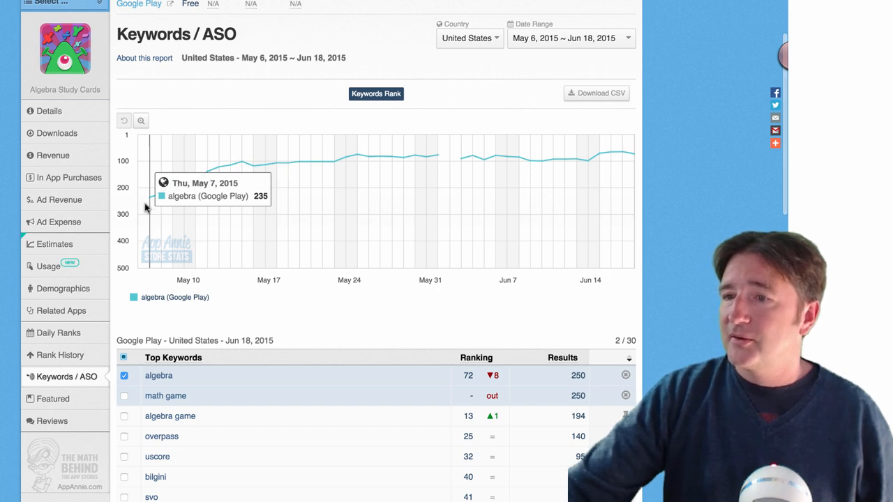
mouse_move(292, 192)
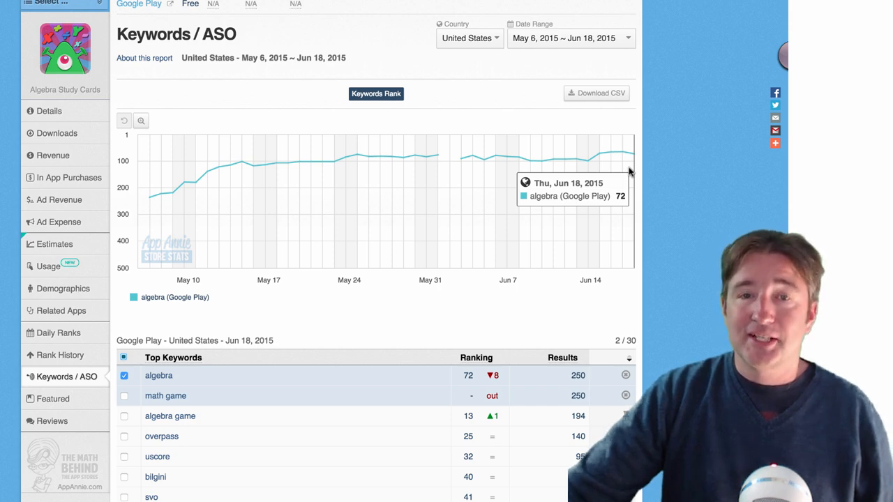
mouse_move(446, 310)
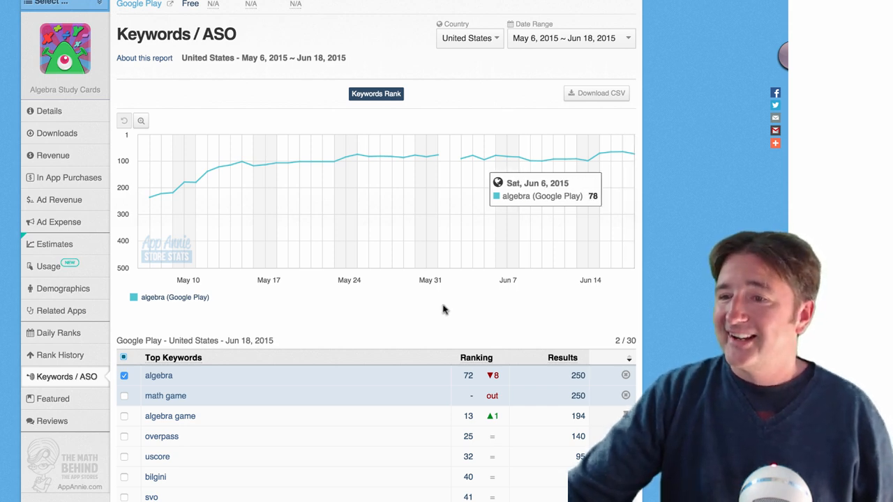
left_click(124, 416)
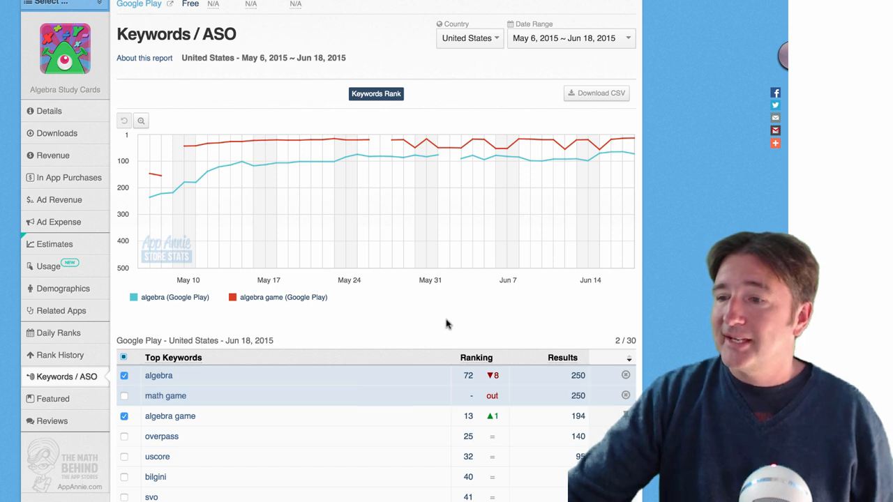
mouse_move(632, 165)
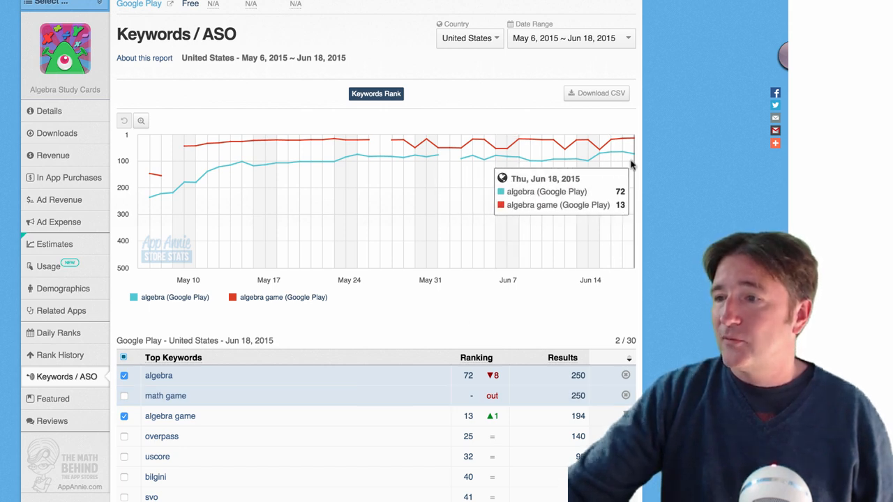
mouse_move(443, 271)
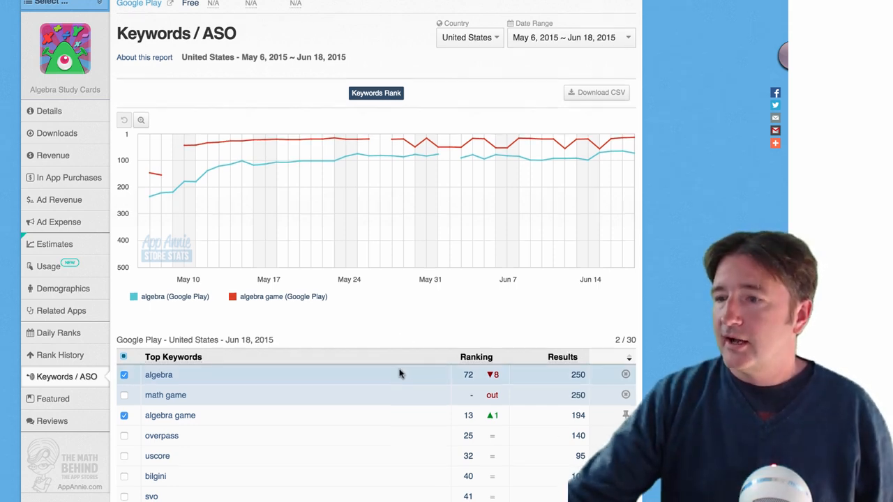
scroll("down", 3)
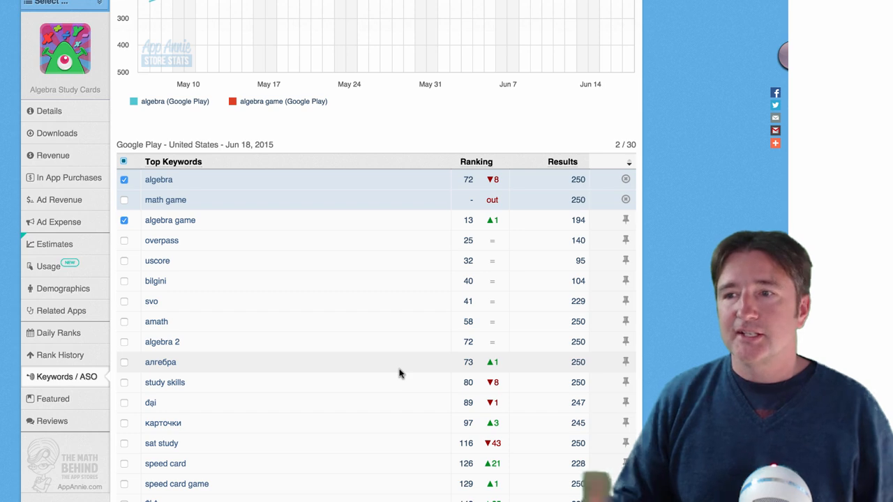
scroll("down", 3)
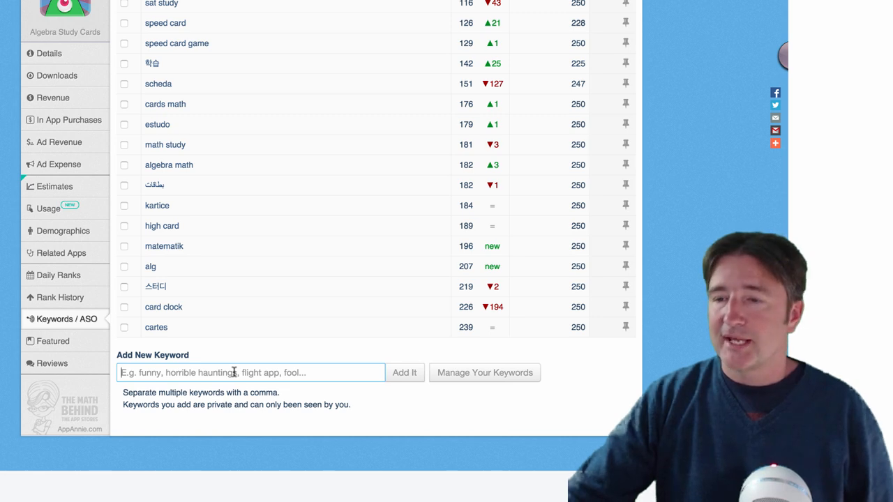
Step: Add 'math game' and 'multiplication' as tracked keywords for Algebra Study Cards
scroll("down", 3)
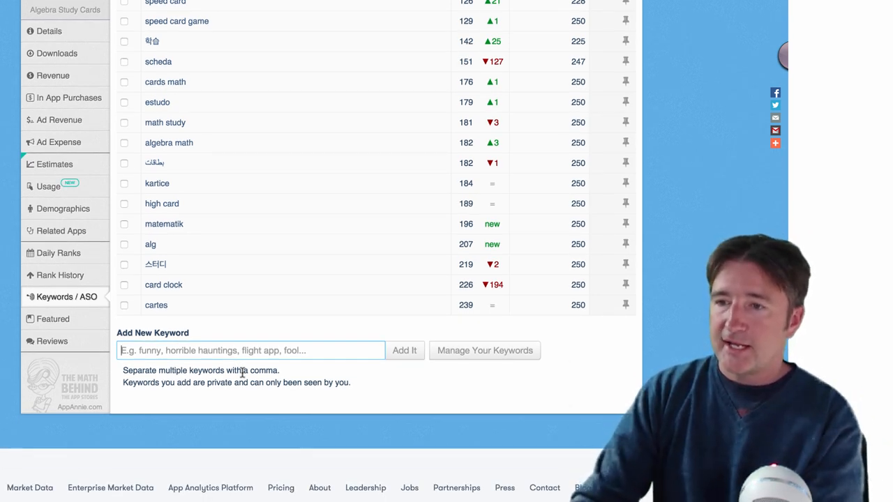
type("math game")
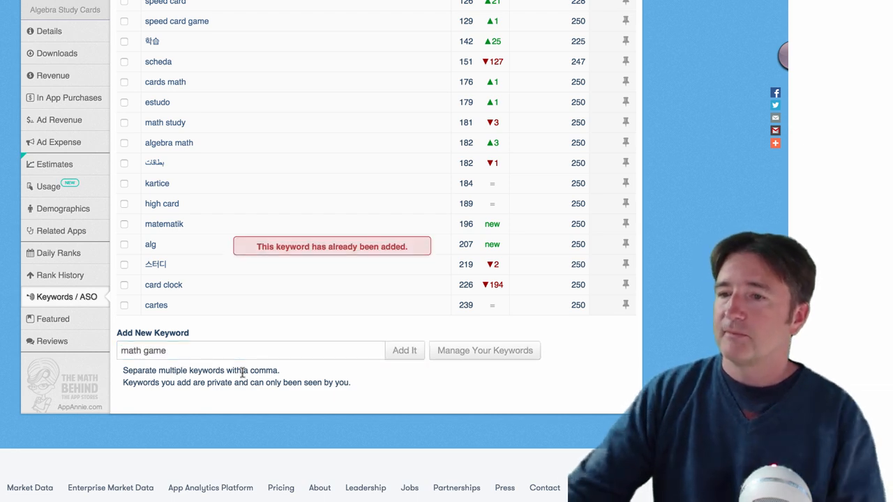
scroll("up", 3)
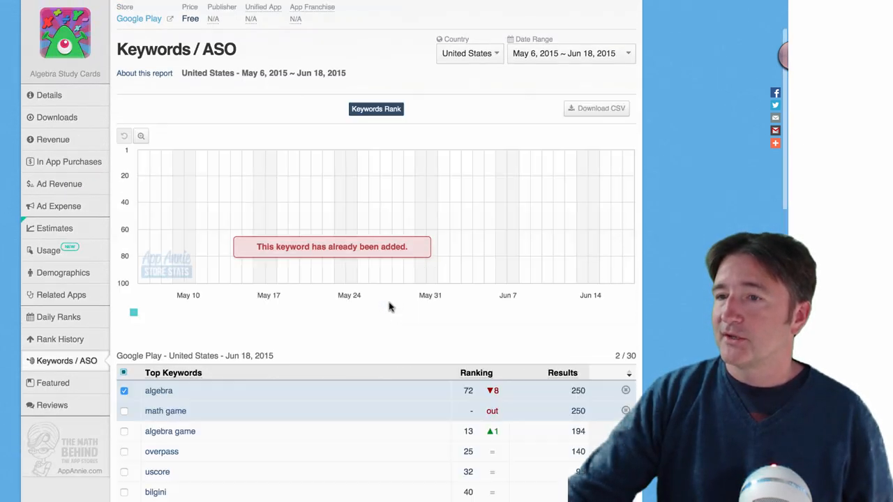
scroll("down", 3)
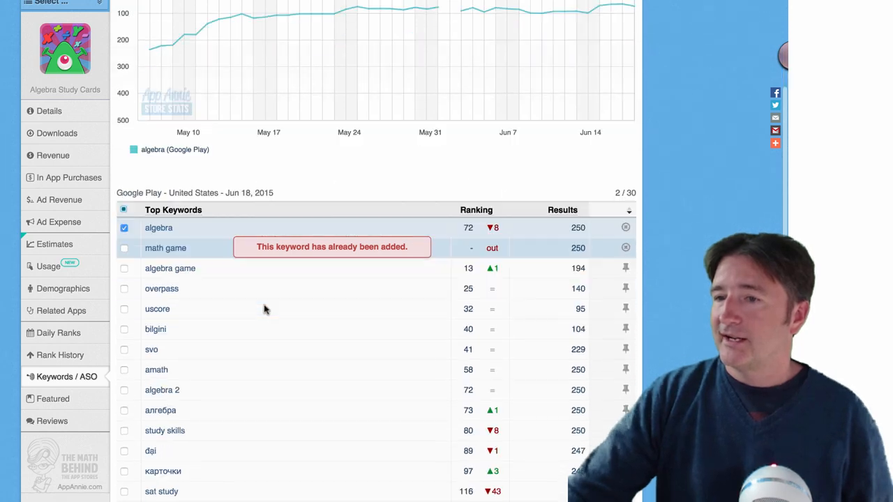
scroll("down", 3)
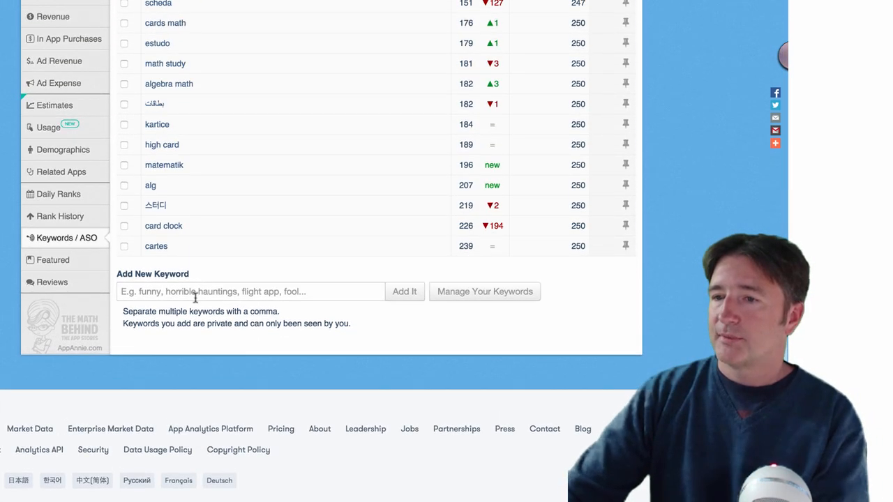
type("lage")
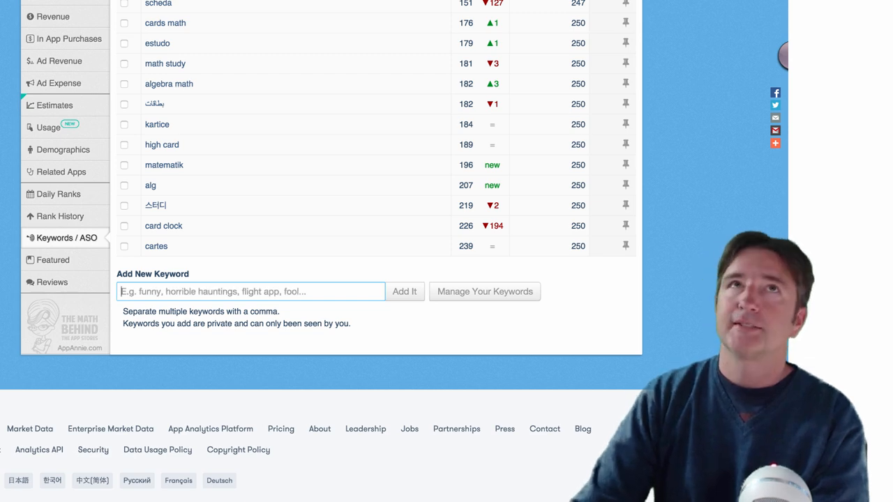
type("mul")
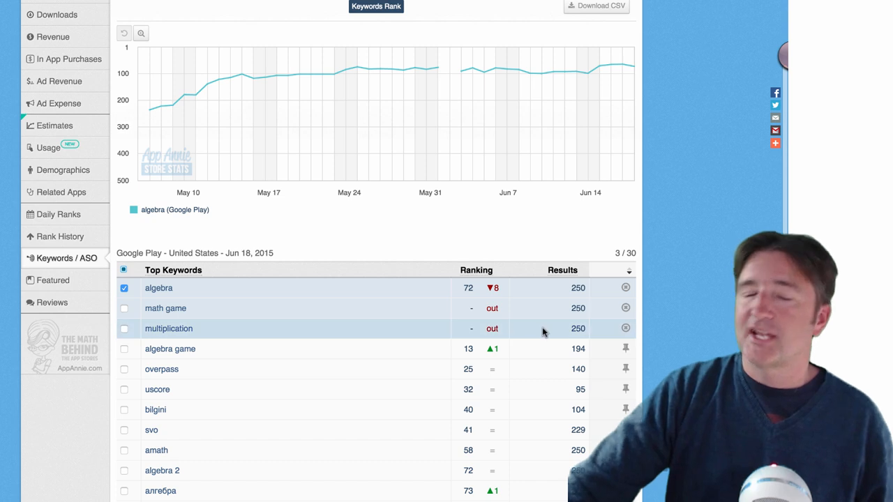
mouse_move(522, 333)
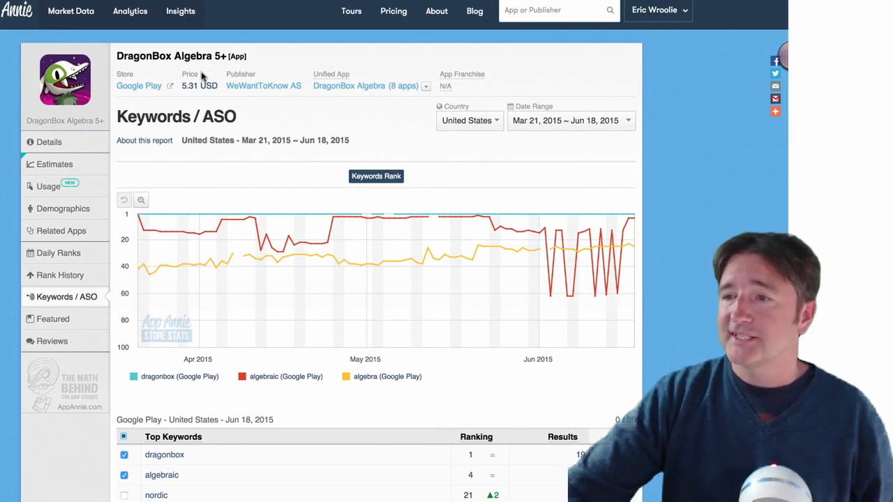
Step: Untick 'dragonbox' so the chart shows only algebraic (rank 4) and algebra (rank 25)
scroll("down", 3)
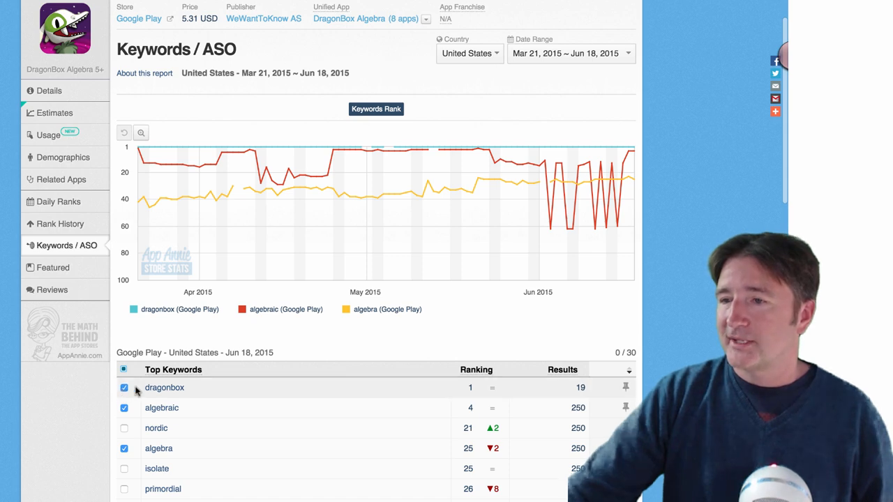
left_click(124, 387)
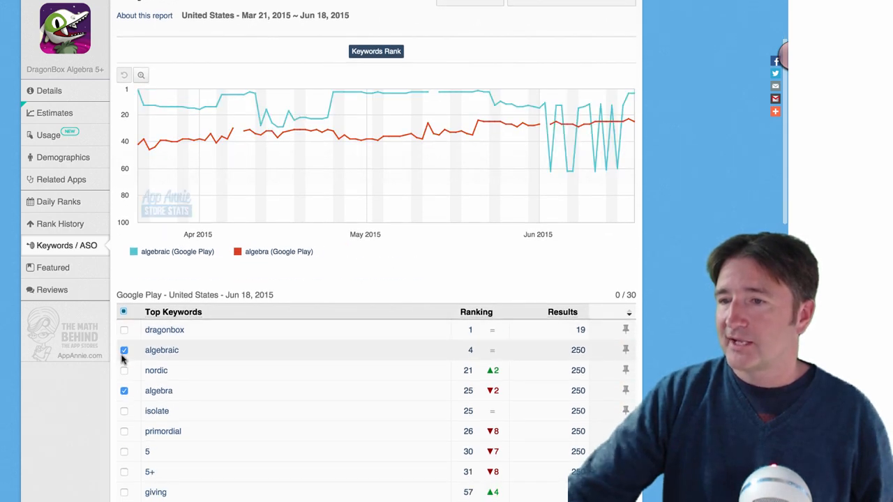
mouse_move(613, 108)
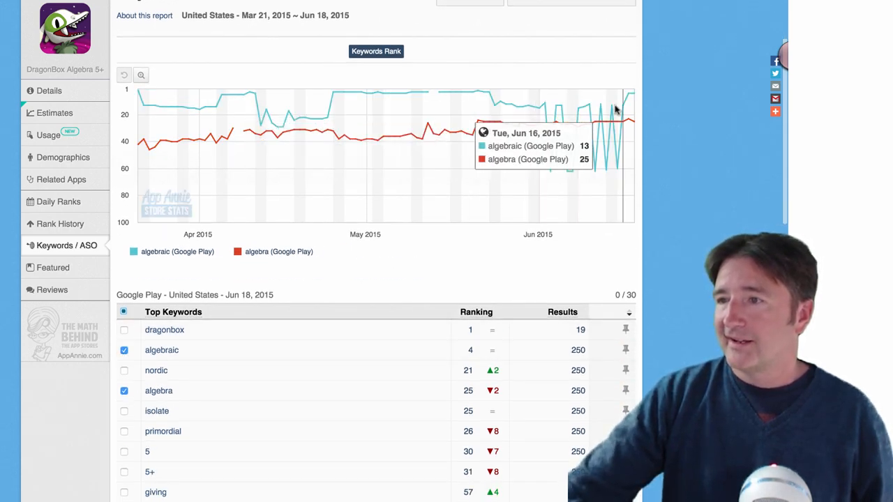
scroll("down", 3)
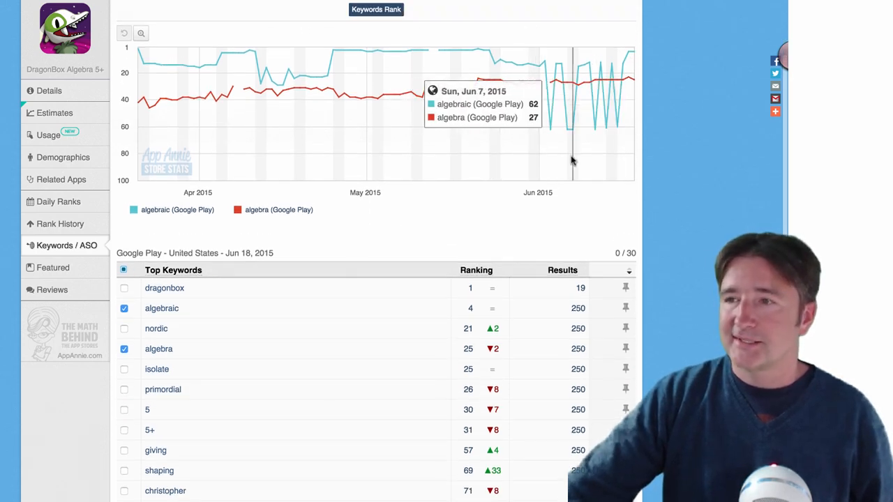
mouse_move(528, 137)
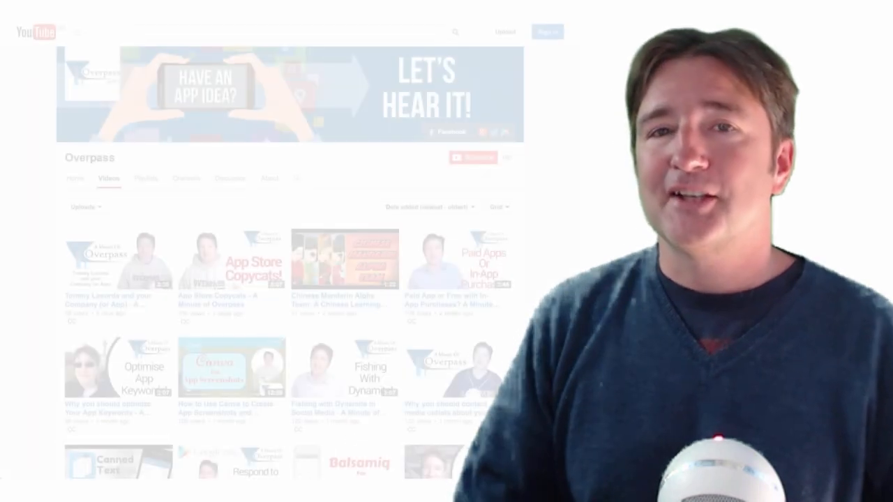
Step: Scroll the Overpass Videos tab down to the oldest uploads and the Load more button
scroll("down", 3)
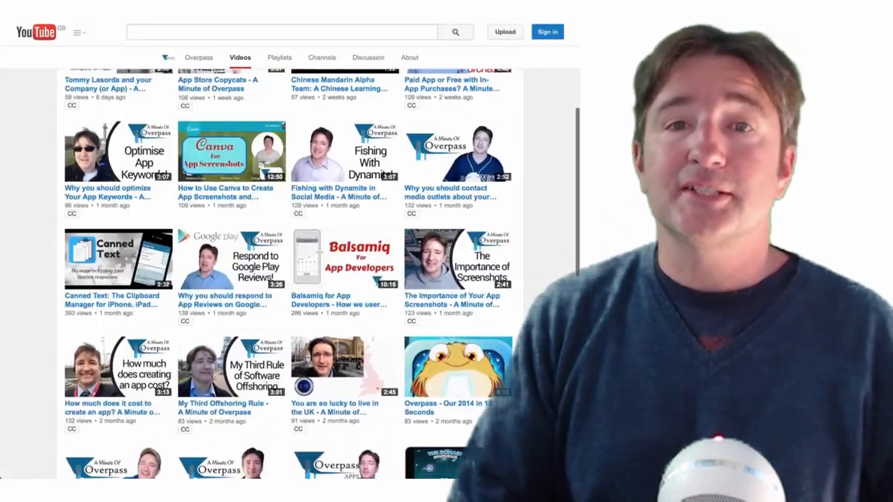
scroll("down", 3)
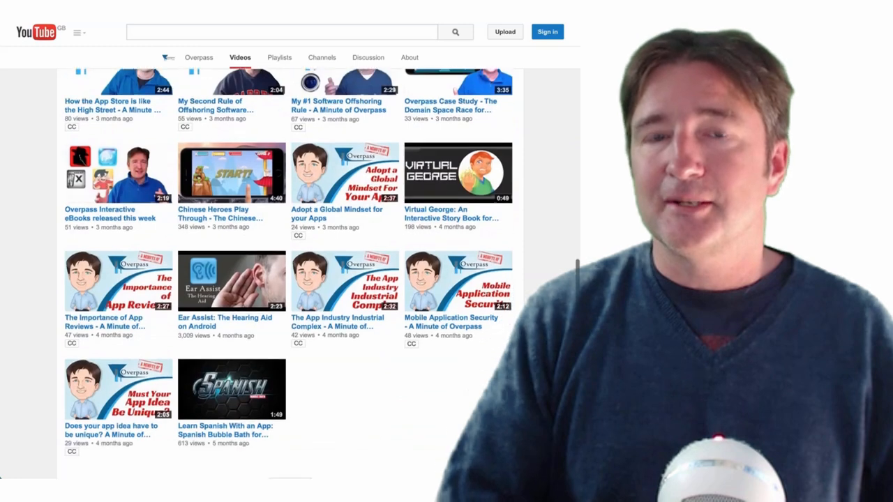
scroll("down", 3)
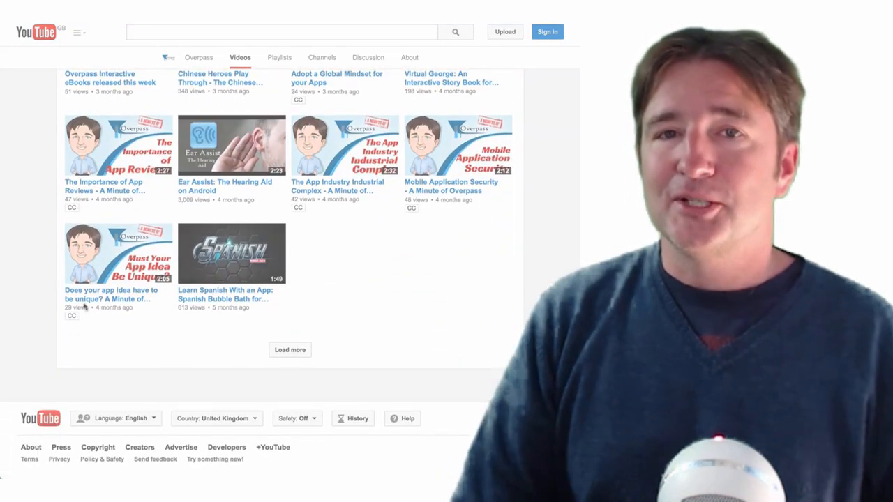